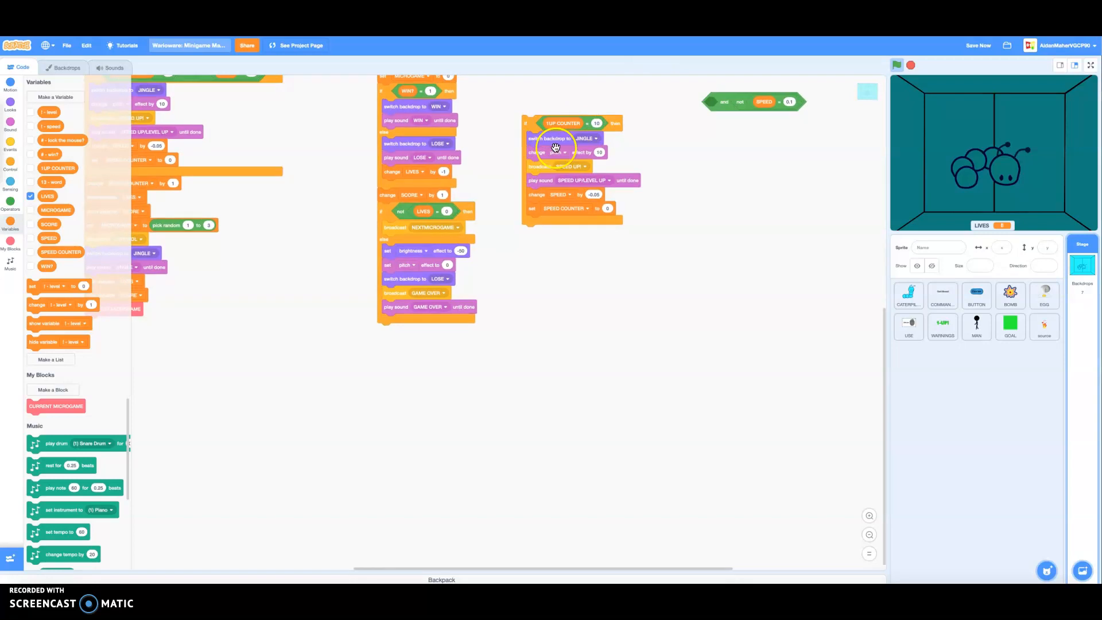
Step: Bring up the context menu for the 'switch backdrop to JINGLE' block in the 1UP COUNTER = 10 script
right_click(555, 146)
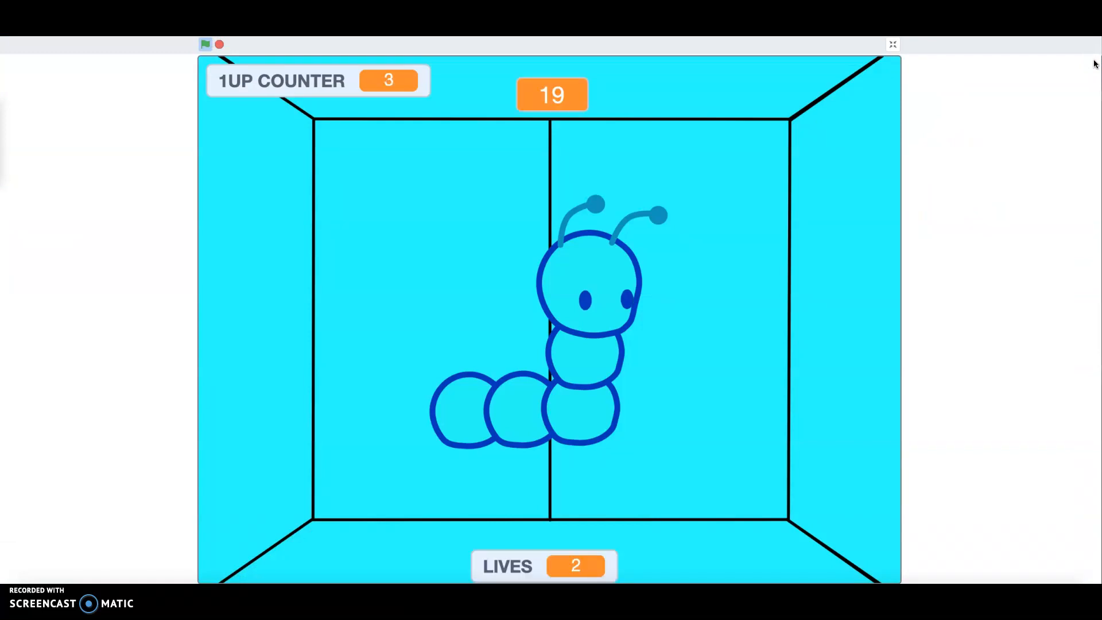
Step: Return from full-screen play to the Scratch editor after testing the 1UP COUNTER and LIVES displays
click(892, 44)
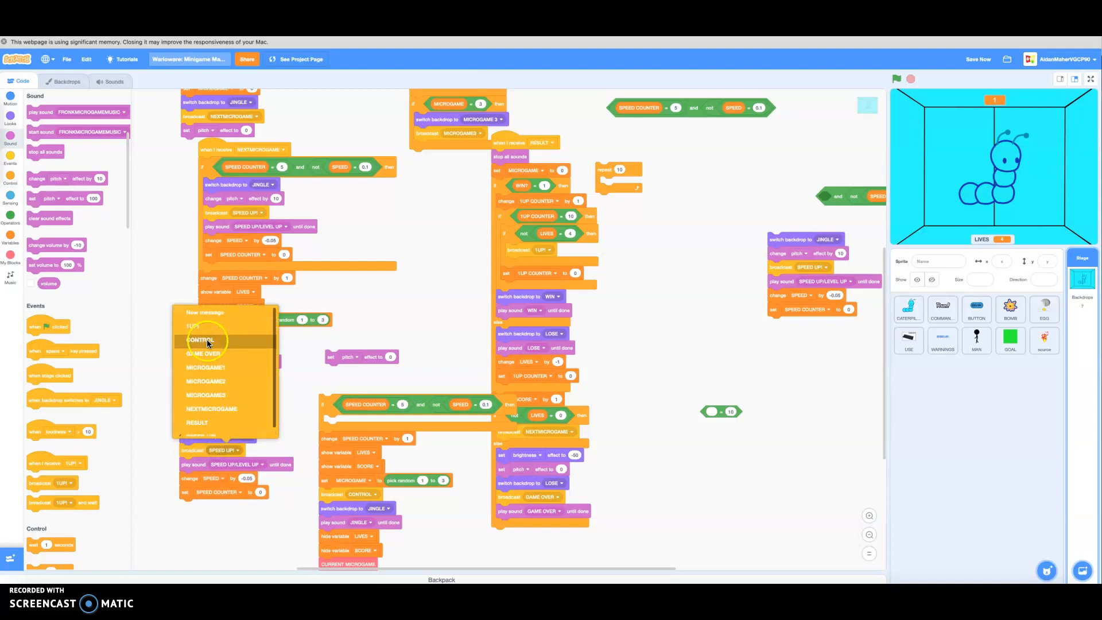
Step: Choose CONTROL as the message in the speed-up script's broadcast block
click(63, 81)
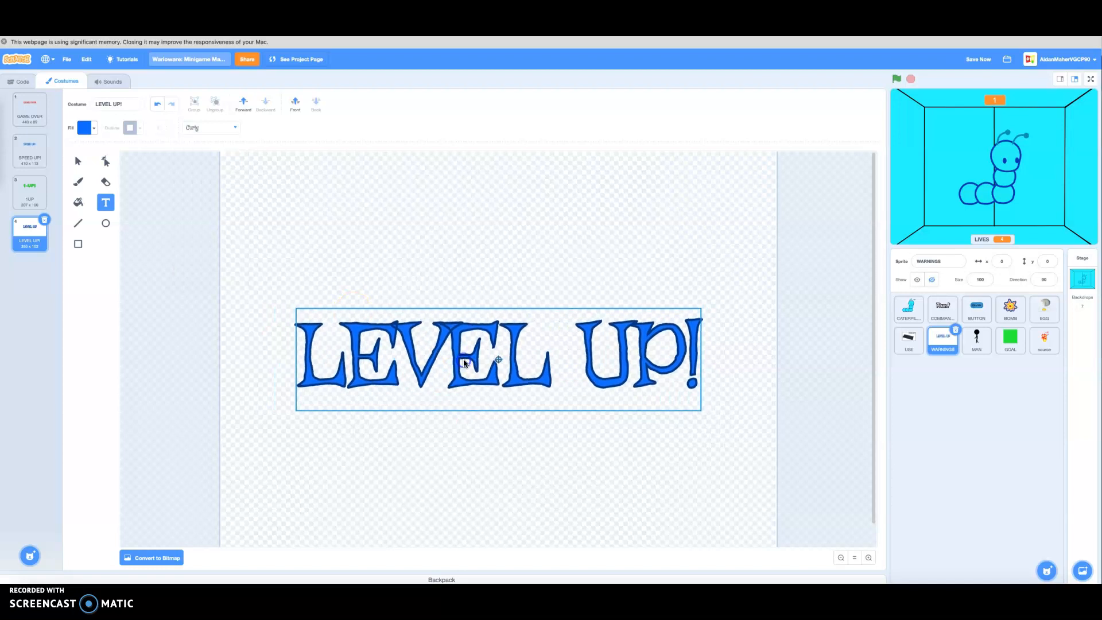
Step: Add the LEVEL UP! costume in large blue text to the WARNINGS sprite
click(22, 81)
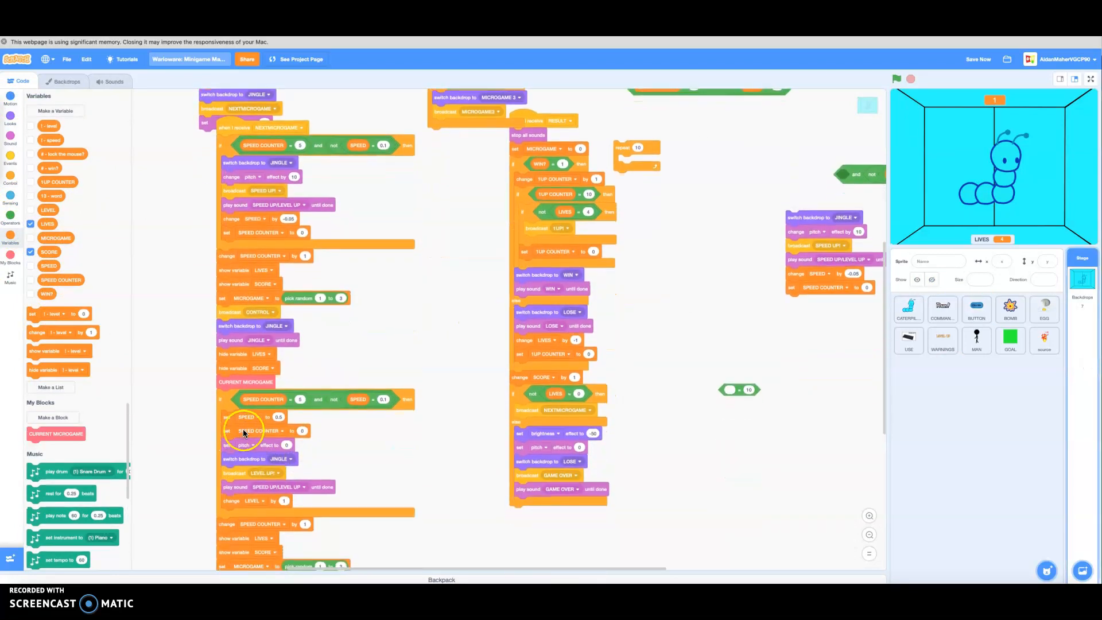
Step: Select the BUTTON sprite to start its level-check script
click(976, 309)
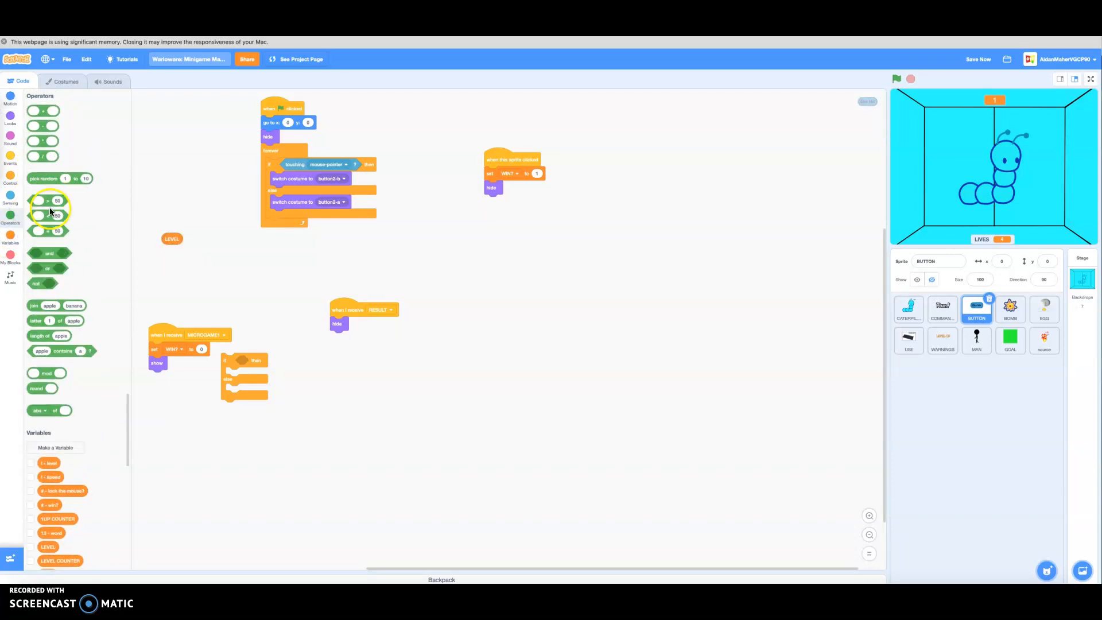